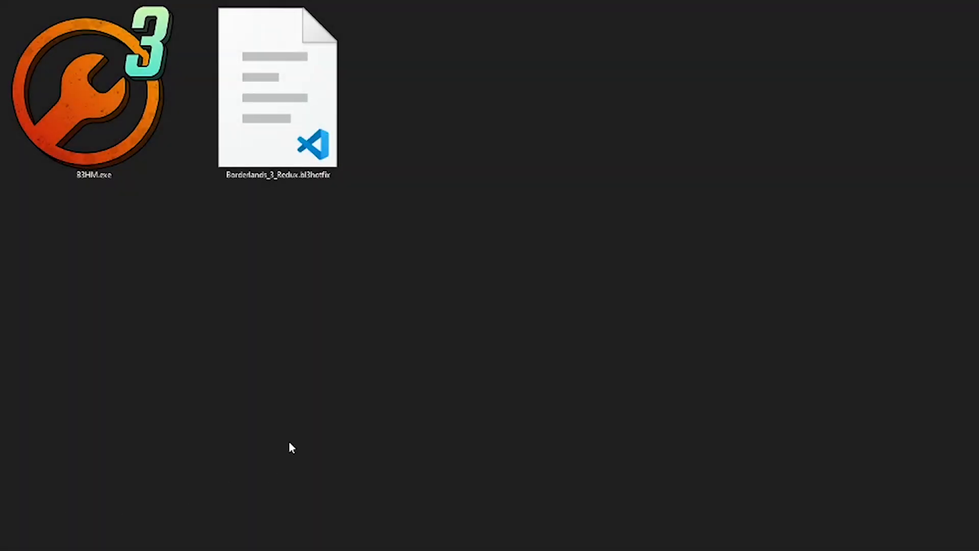
{"action": "mouse_move", "coordinate": [284, 415]}
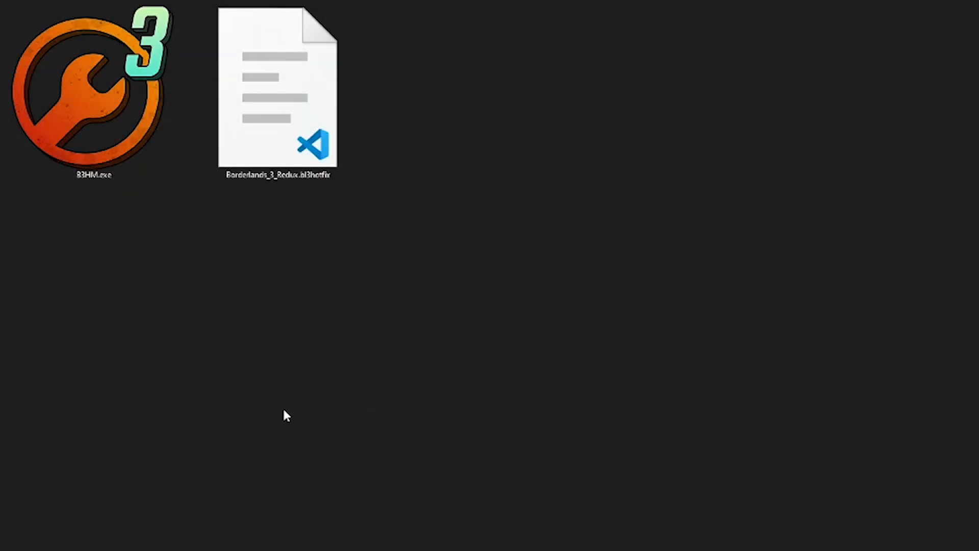
{"action": "mouse_move", "coordinate": [481, 450]}
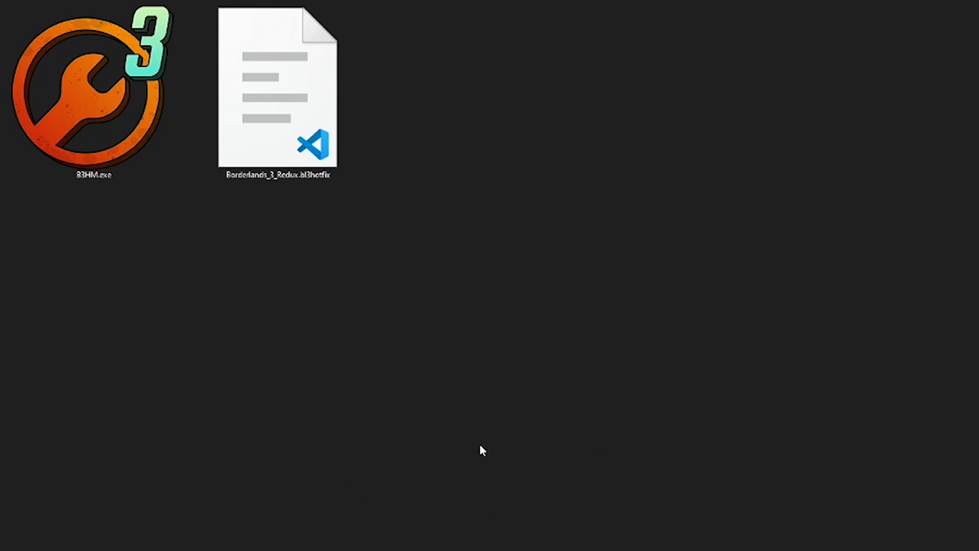
{"action": "mouse_move", "coordinate": [462, 478]}
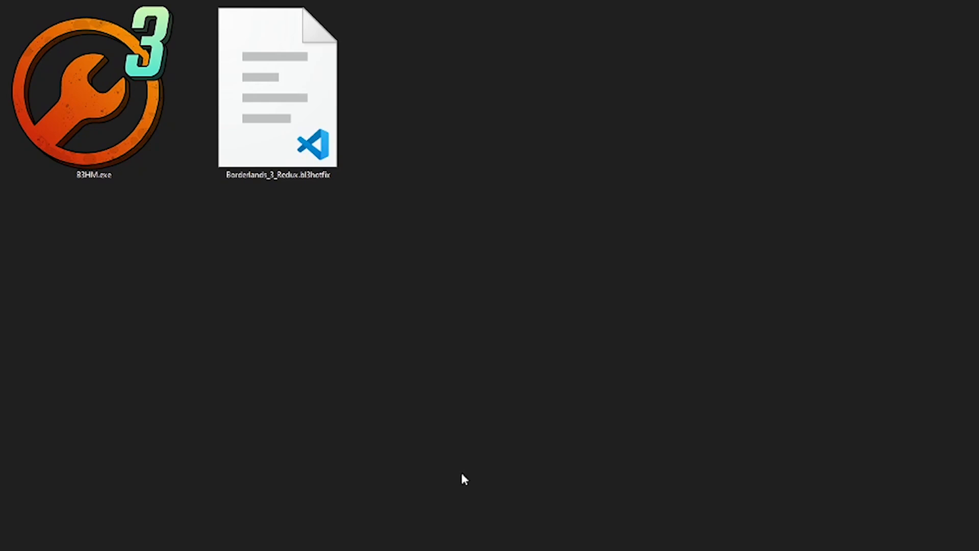
{"action": "mouse_move", "coordinate": [400, 469]}
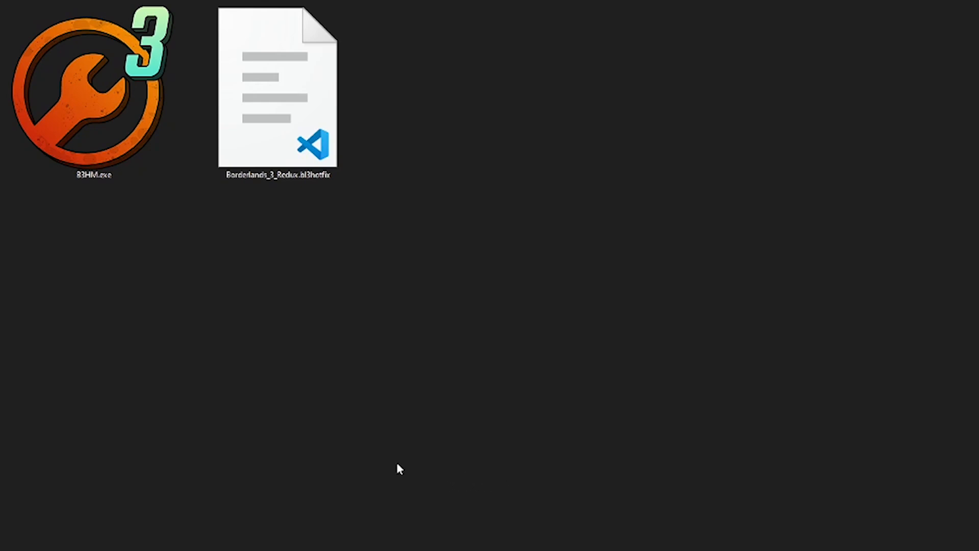
{"action": "mouse_move", "coordinate": [262, 331]}
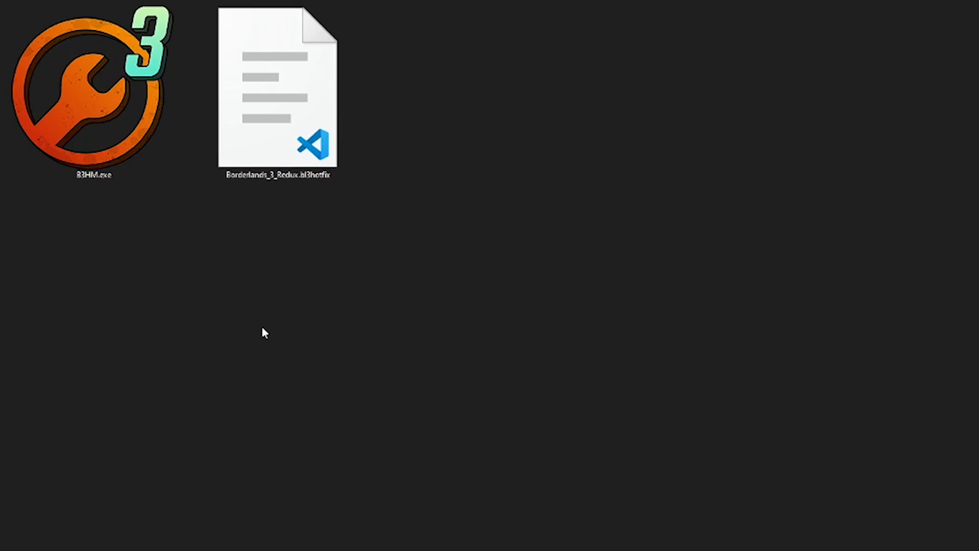
- Launch B3HM.exe and allow it access through Windows Defender Firewall
{"action": "double_click", "coordinate": [93, 91]}
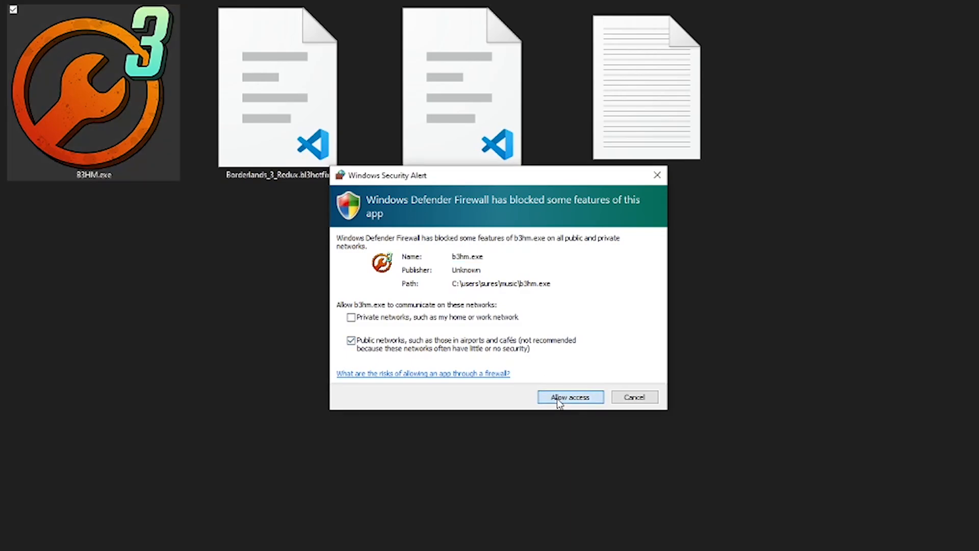
{"action": "left_click", "coordinate": [569, 397]}
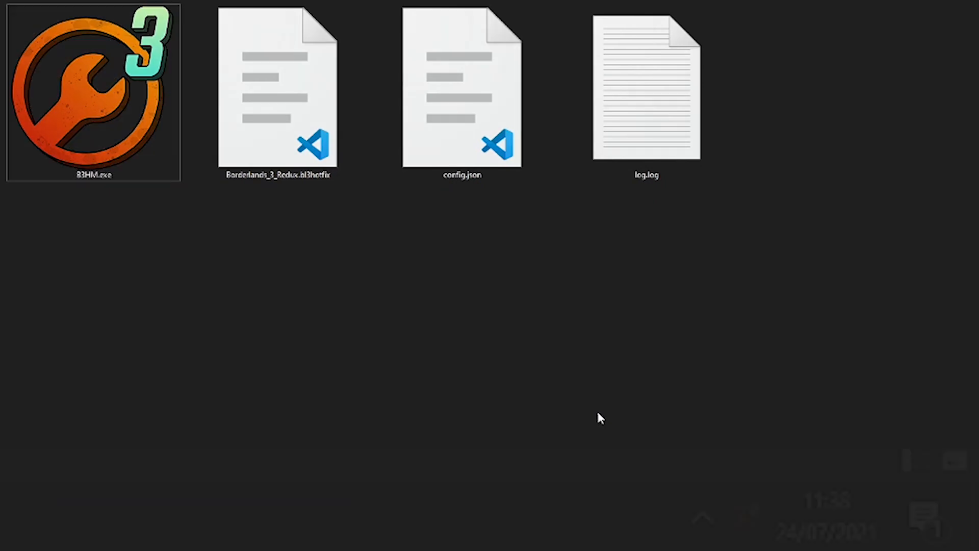
{"action": "double_click", "coordinate": [93, 91]}
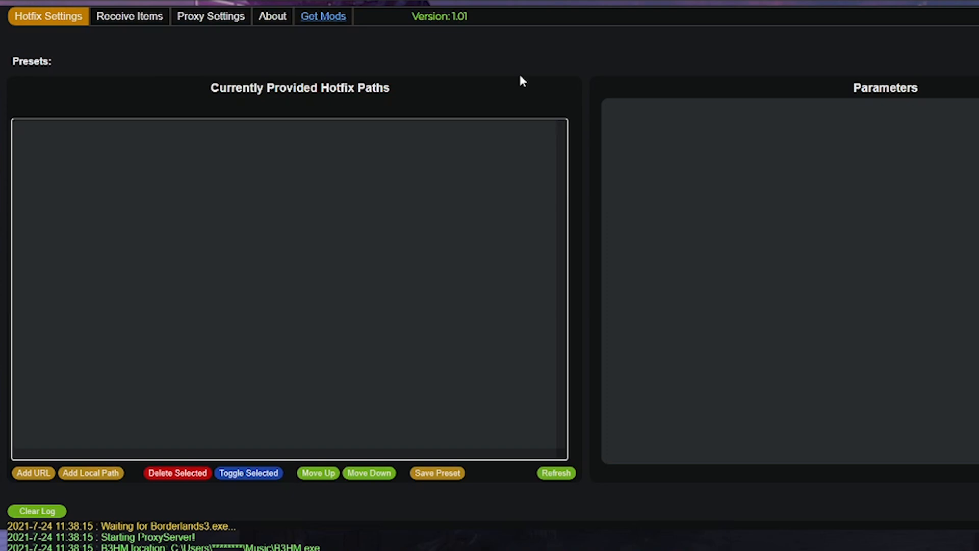
{"action": "mouse_move", "coordinate": [514, 75]}
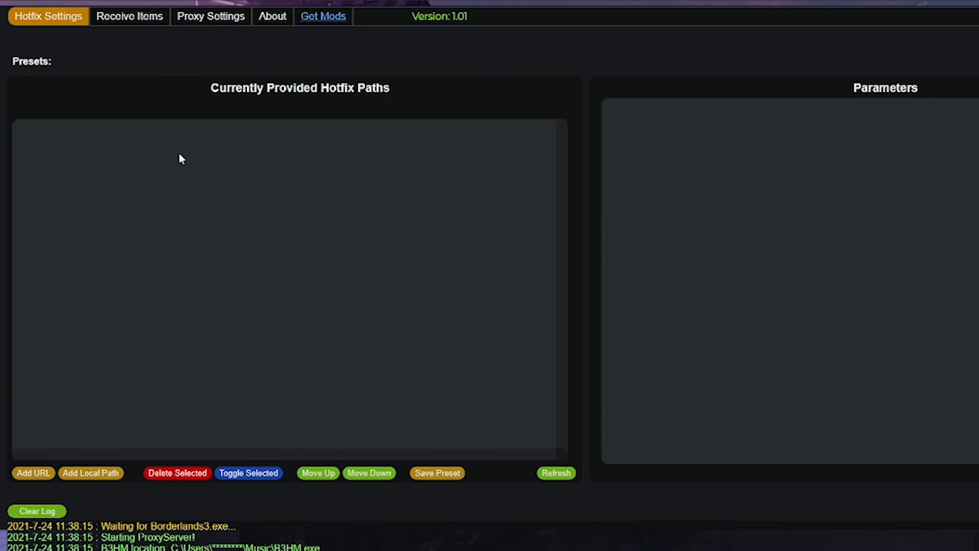
{"action": "mouse_move", "coordinate": [243, 232]}
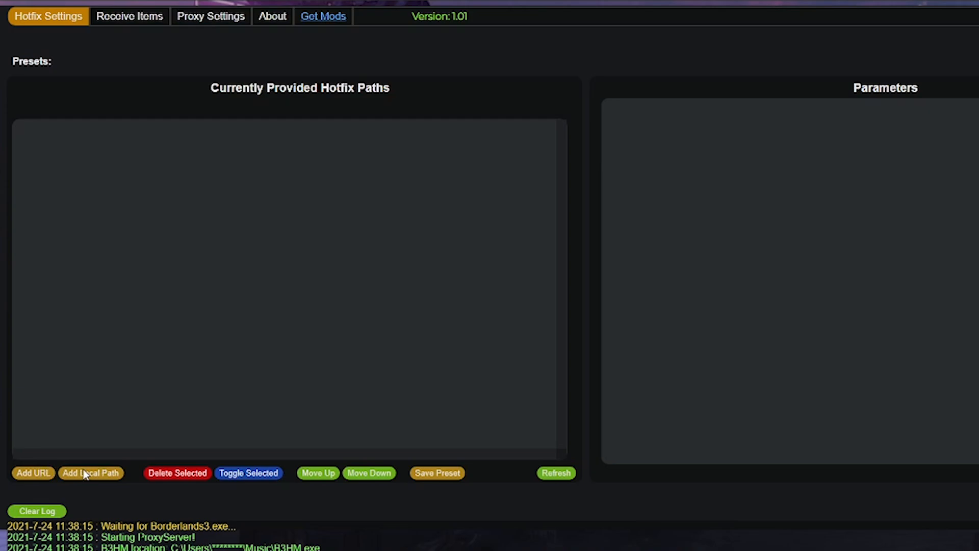
- Switch to the BLCM bl3mods repository on GitHub
{"action": "left_click", "coordinate": [323, 16]}
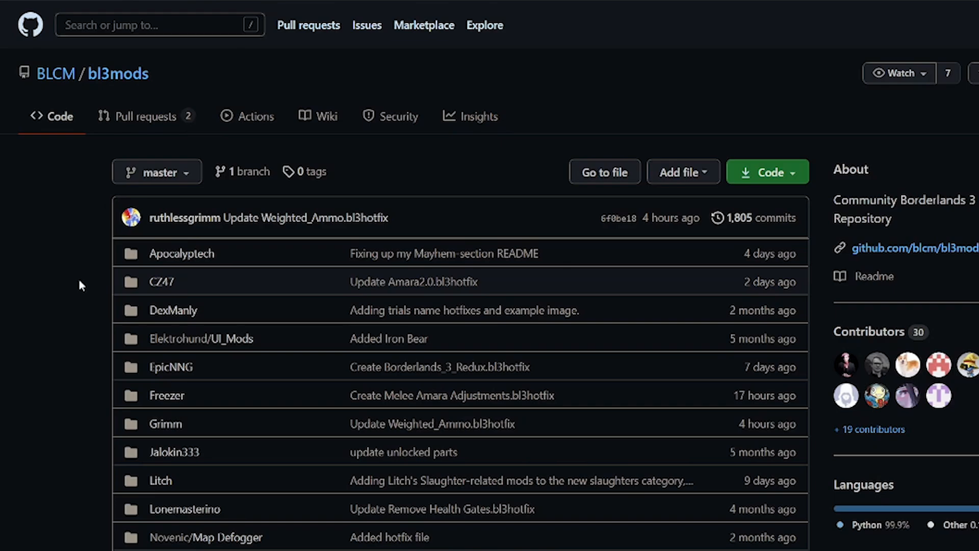
- Navigate into DexManly's FloorUnderKritchy folder and open Floor_Under_Kritchy.bl3hotfix
{"action": "scroll", "scroll_direction": "down", "scroll_amount": 3}
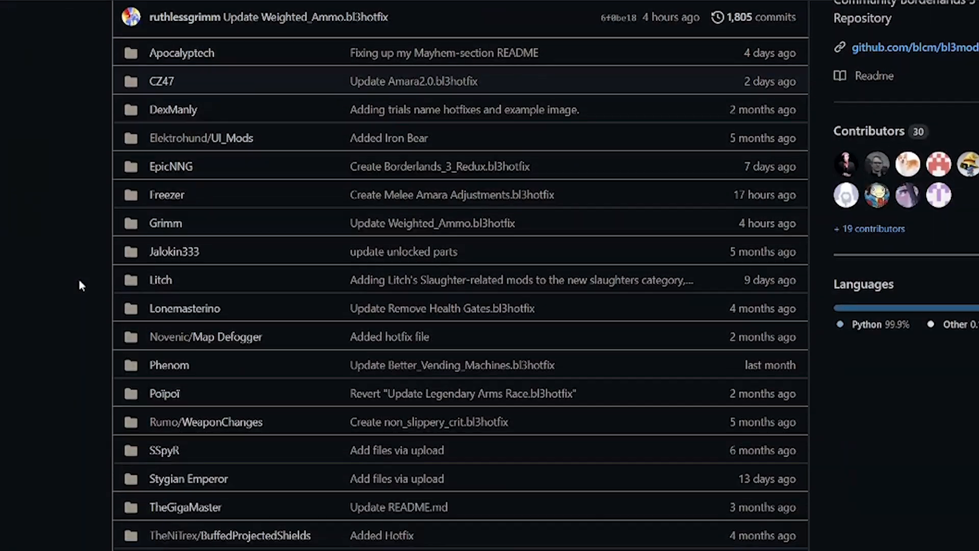
{"action": "scroll", "scroll_direction": "down", "scroll_amount": 3}
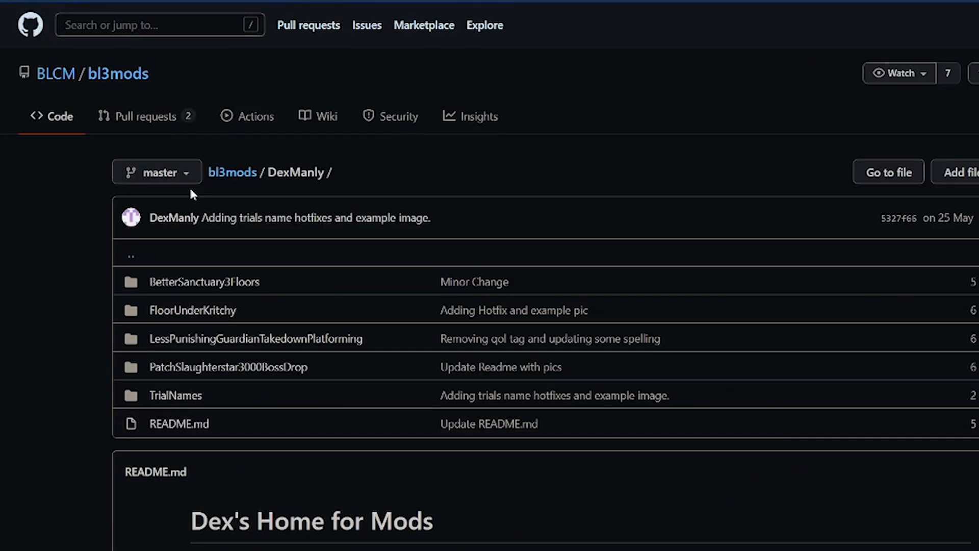
{"action": "left_click", "coordinate": [193, 310]}
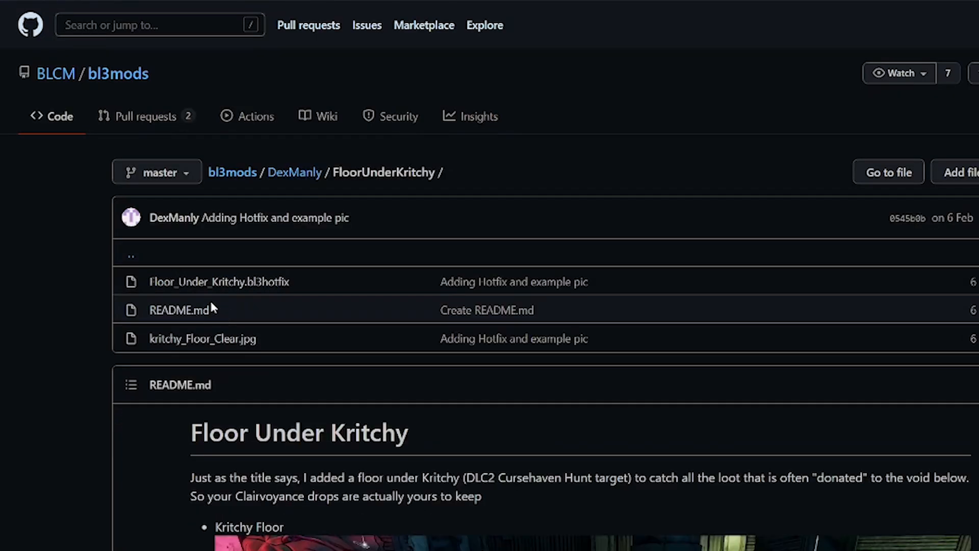
{"action": "left_click", "coordinate": [218, 282]}
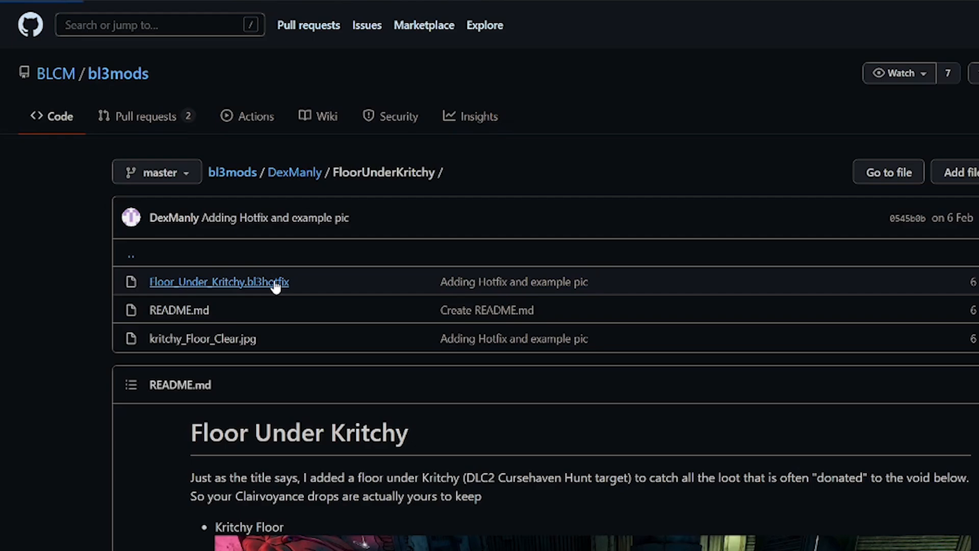
{"action": "left_click", "coordinate": [219, 281]}
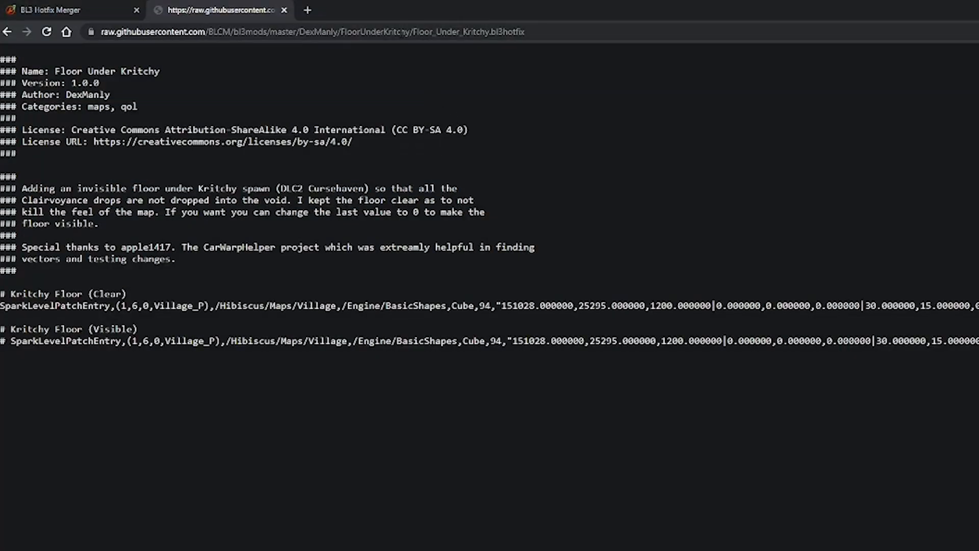
- Return to the BL3 Hotfix Merger page with the raw hotfix URL copied
{"action": "left_click", "coordinate": [306, 31]}
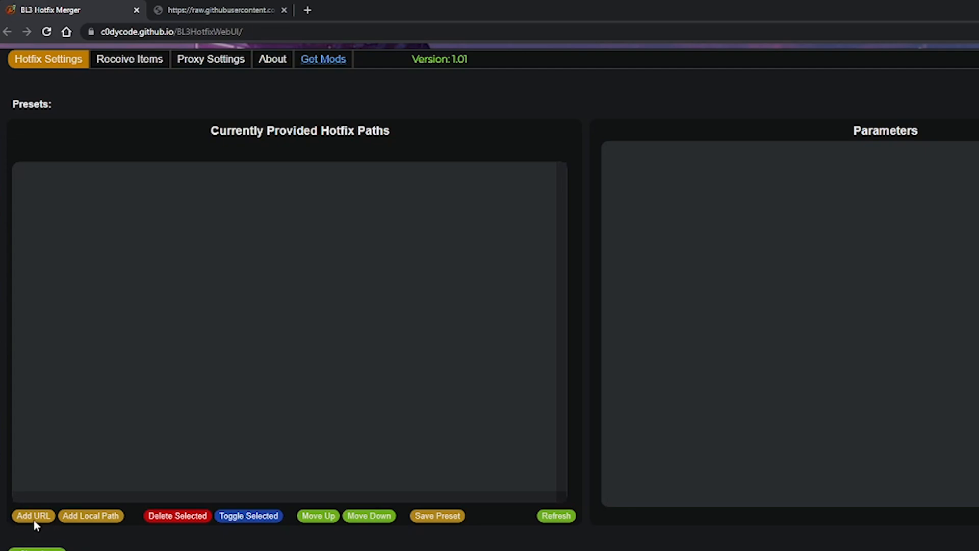
- Add the Floor_Under_Kritchy.bl3hotfix raw GitHub URL as the first hotfix path
{"action": "left_click", "coordinate": [33, 515]}
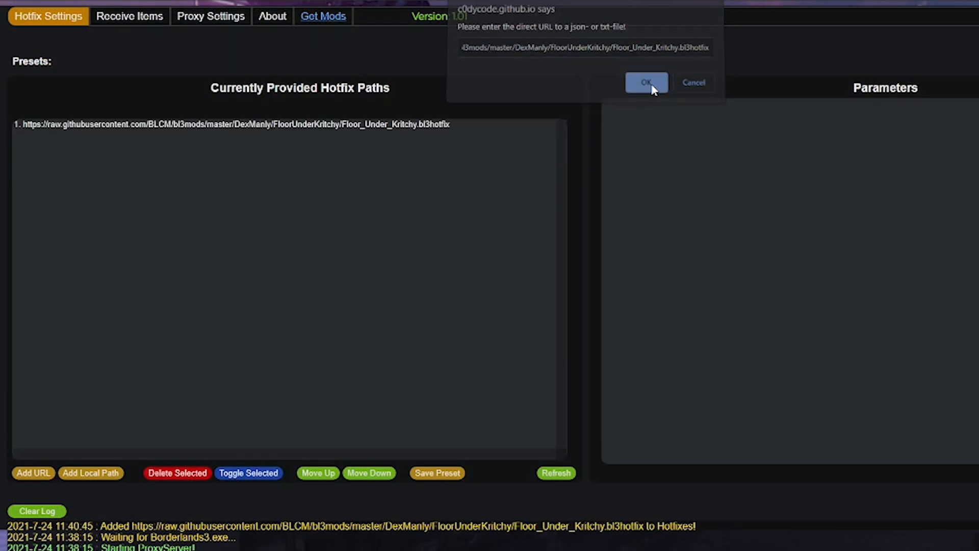
{"action": "left_click", "coordinate": [645, 83]}
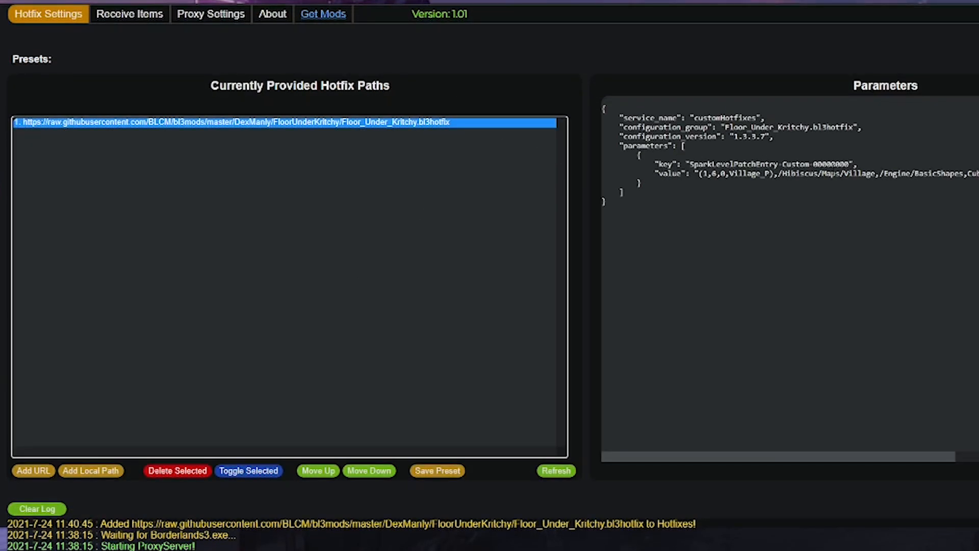
{"action": "mouse_move", "coordinate": [402, 324]}
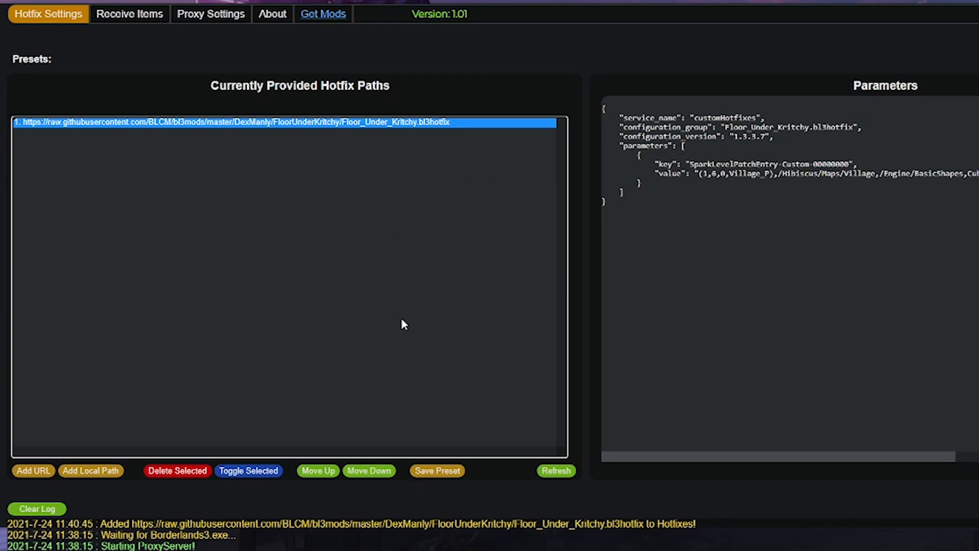
{"action": "mouse_move", "coordinate": [415, 296]}
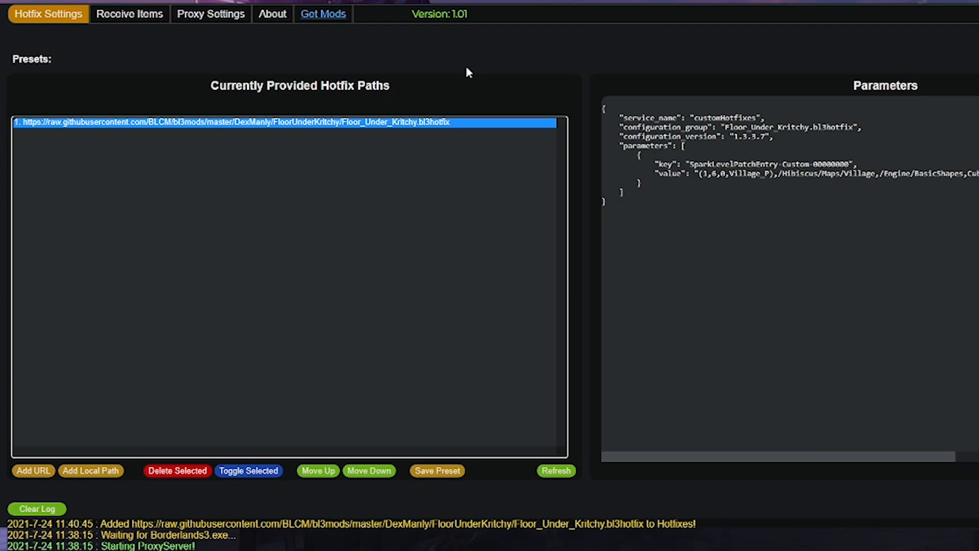
{"action": "mouse_move", "coordinate": [568, 207]}
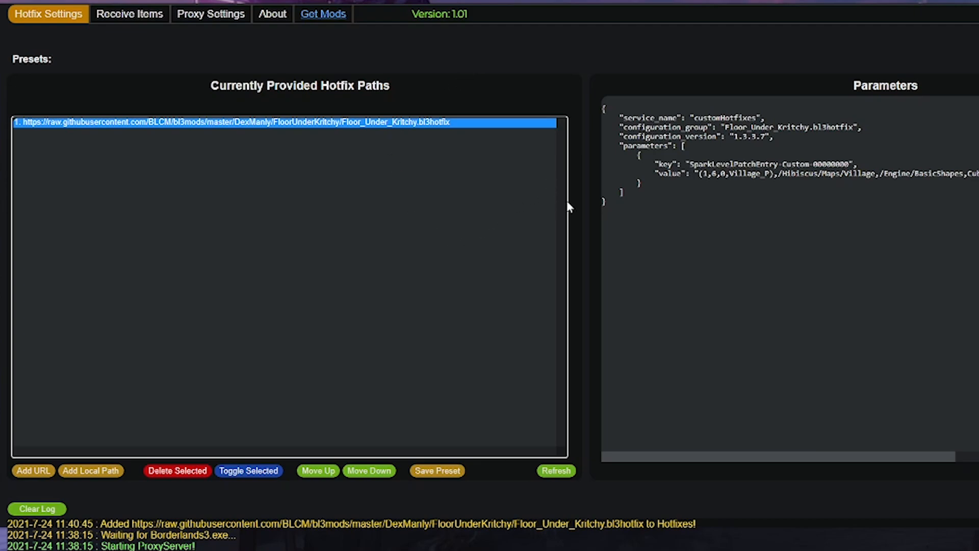
{"action": "mouse_move", "coordinate": [453, 279]}
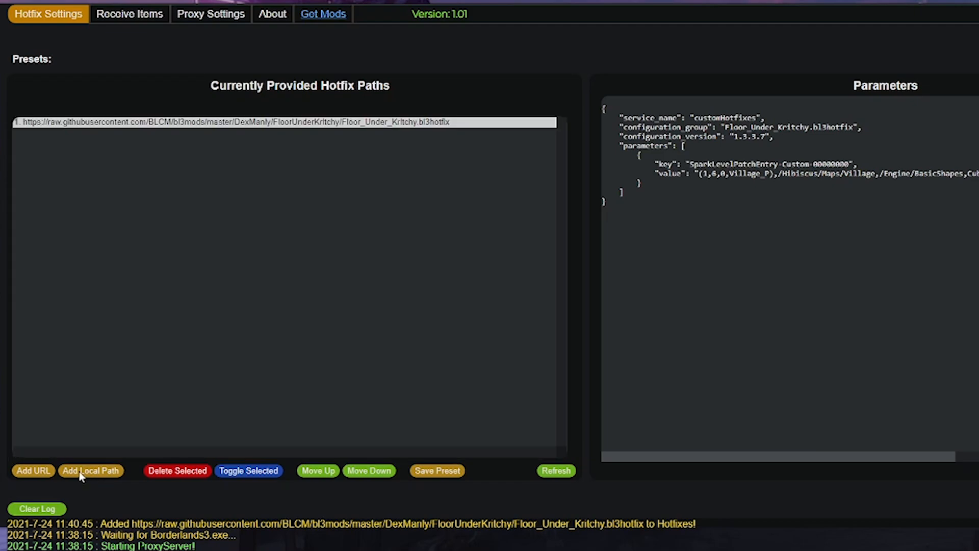
- Add the local Borderlands_3_Redux.bl3hotfix from the BL3MODS folder as the second hotfix path
{"action": "left_click", "coordinate": [91, 470]}
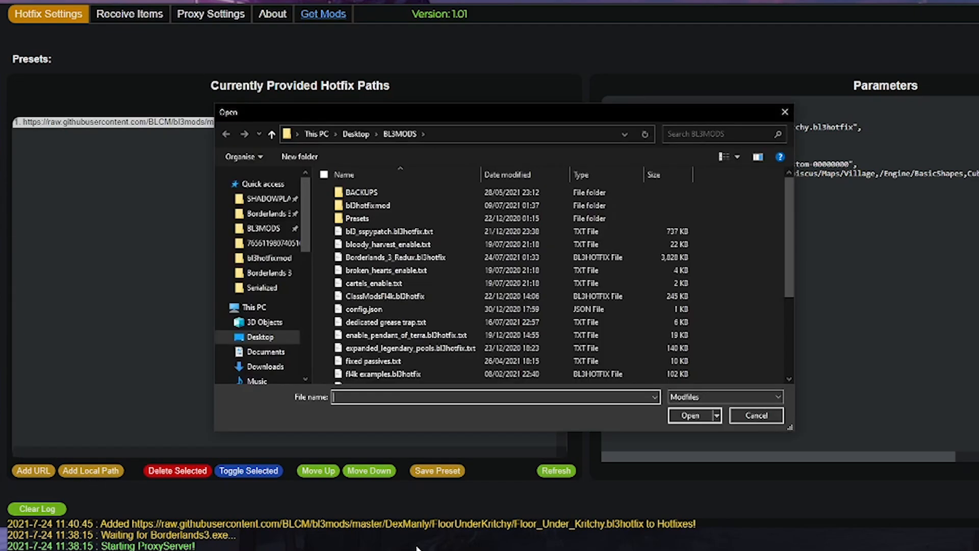
{"action": "left_click", "coordinate": [390, 231]}
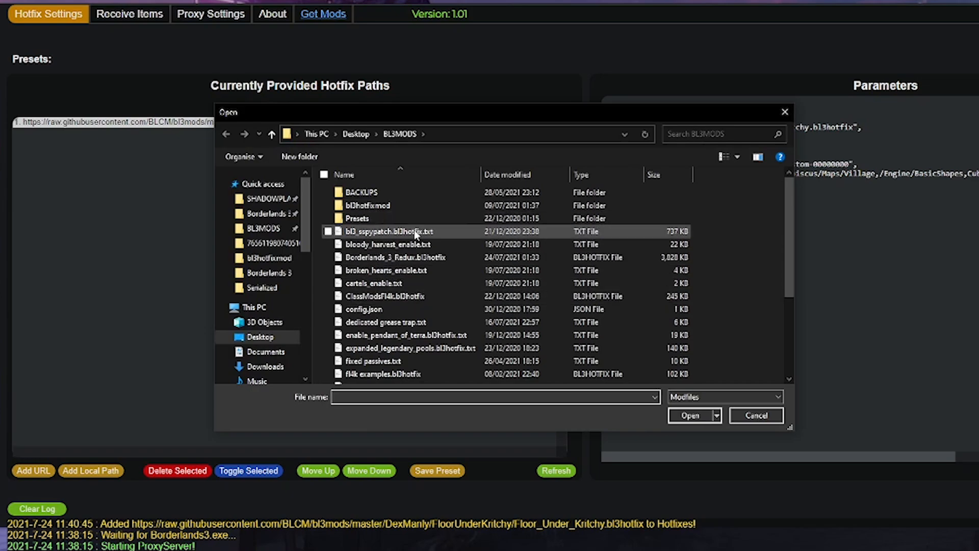
{"action": "left_click", "coordinate": [396, 256]}
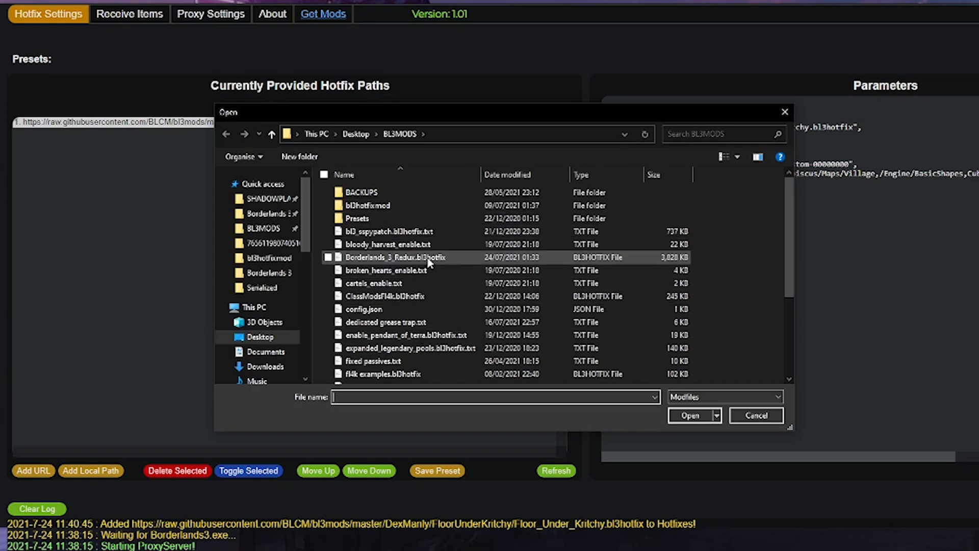
{"action": "mouse_move", "coordinate": [411, 269]}
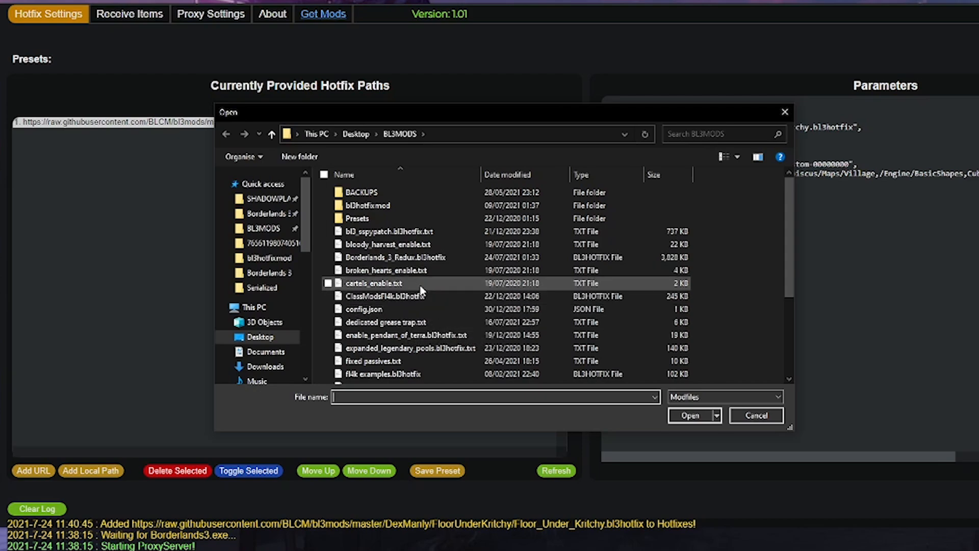
{"action": "left_click", "coordinate": [397, 256]}
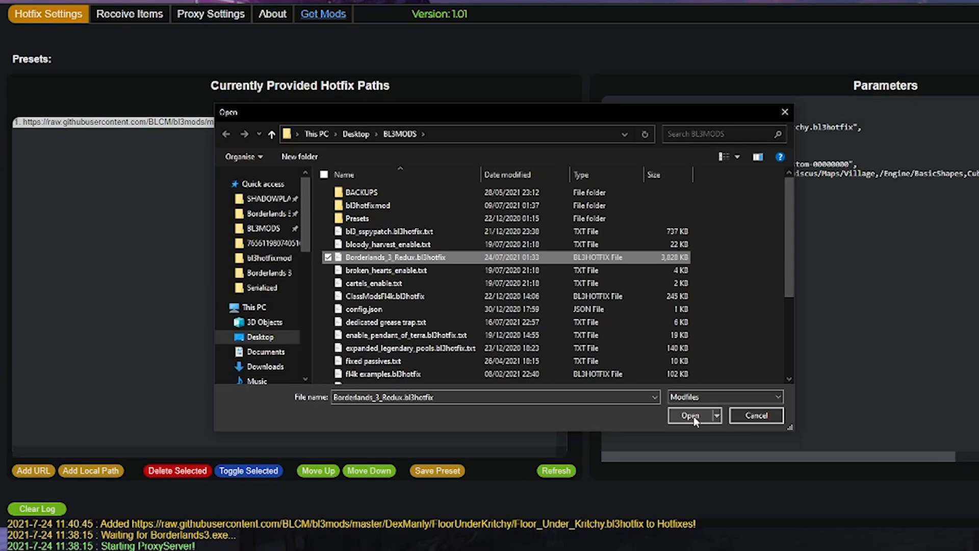
{"action": "left_click", "coordinate": [689, 415]}
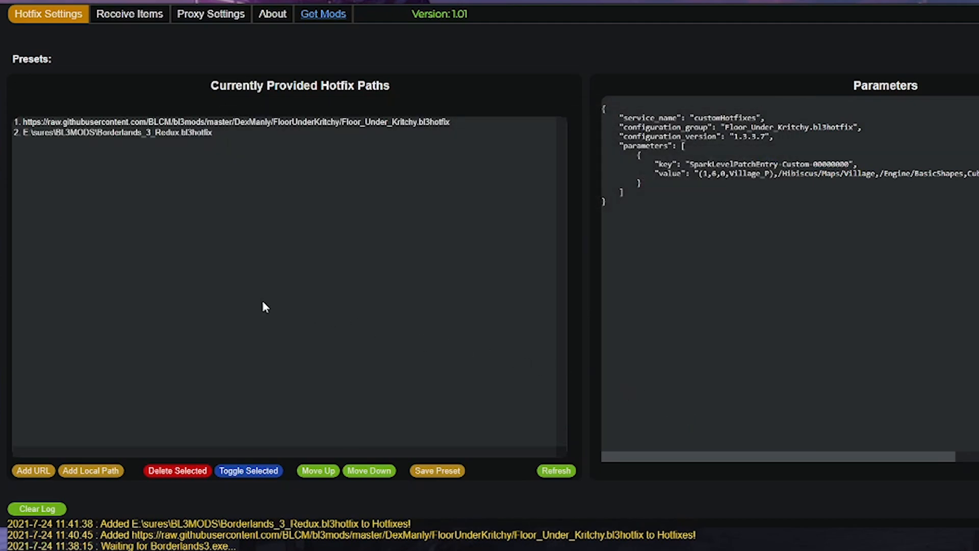
{"action": "mouse_move", "coordinate": [235, 251]}
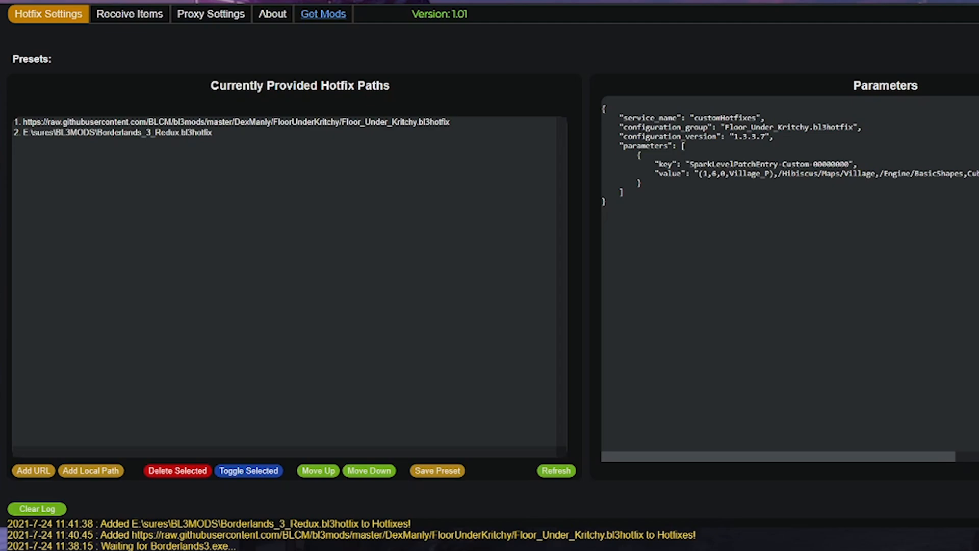
{"action": "mouse_move", "coordinate": [166, 314]}
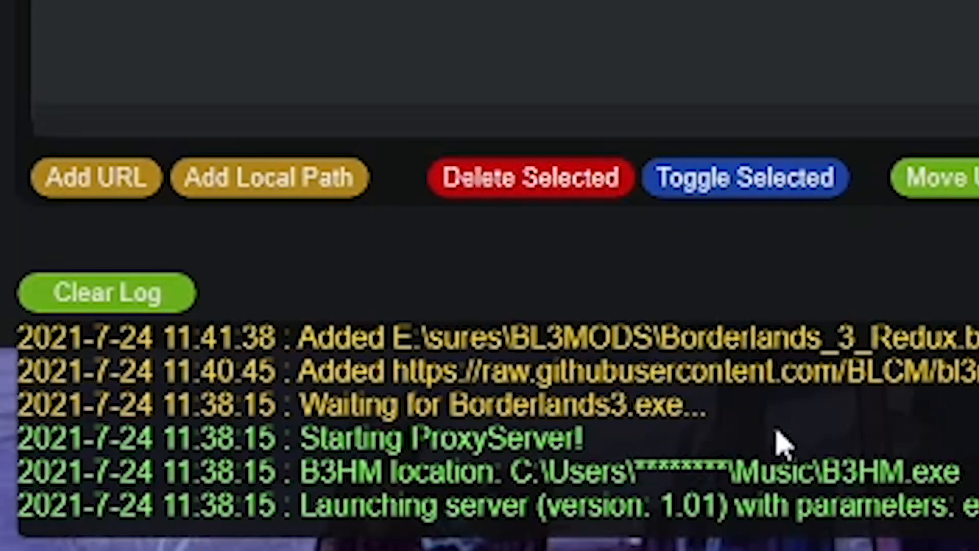
{"action": "mouse_move", "coordinate": [749, 437]}
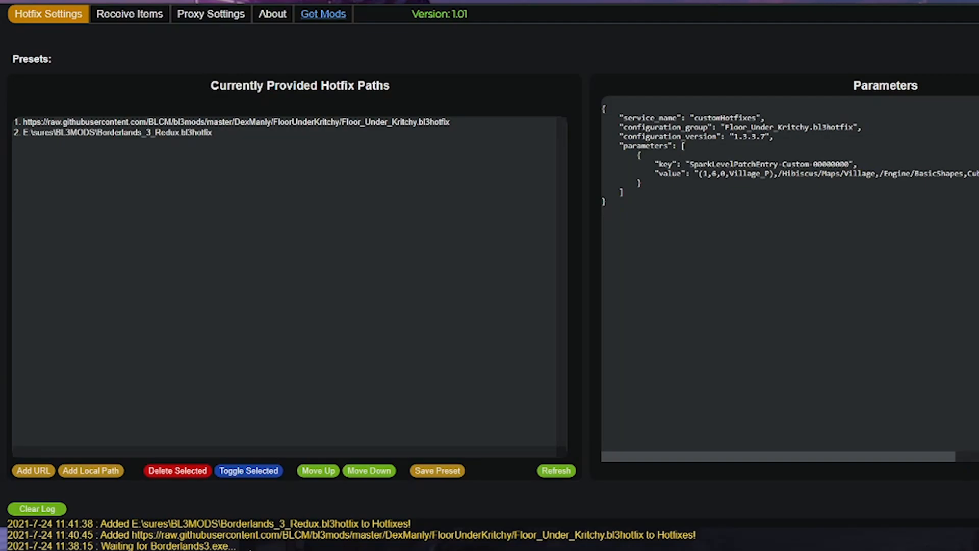
{"action": "mouse_move", "coordinate": [247, 544]}
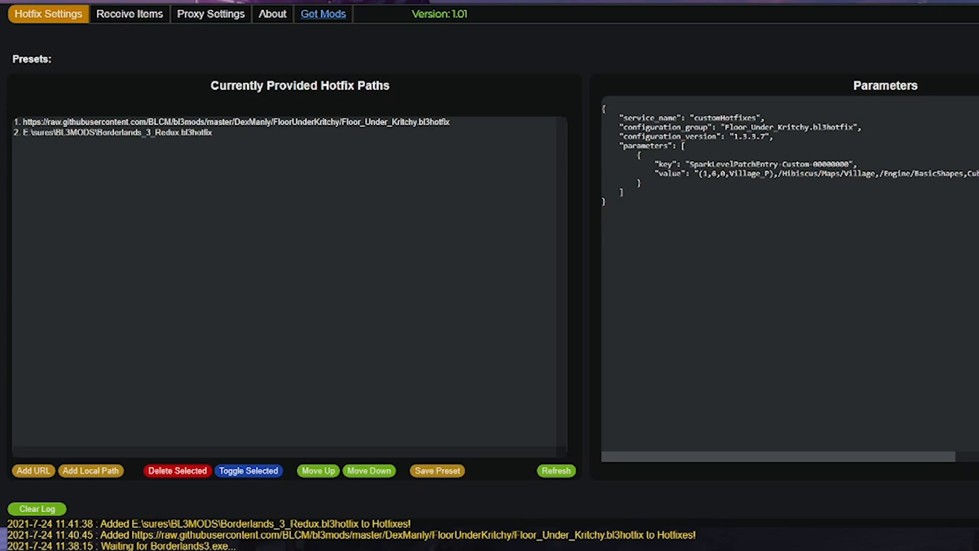
{"action": "mouse_move", "coordinate": [250, 546]}
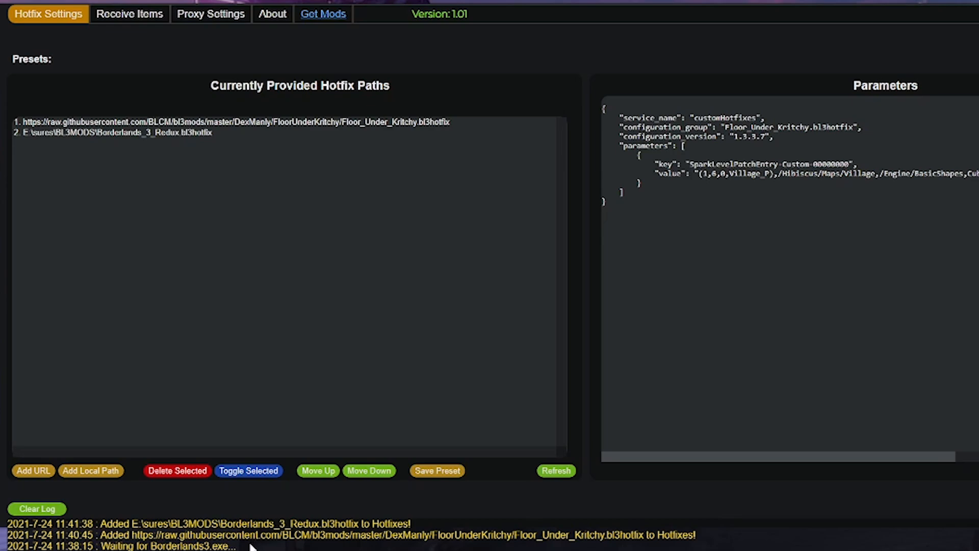